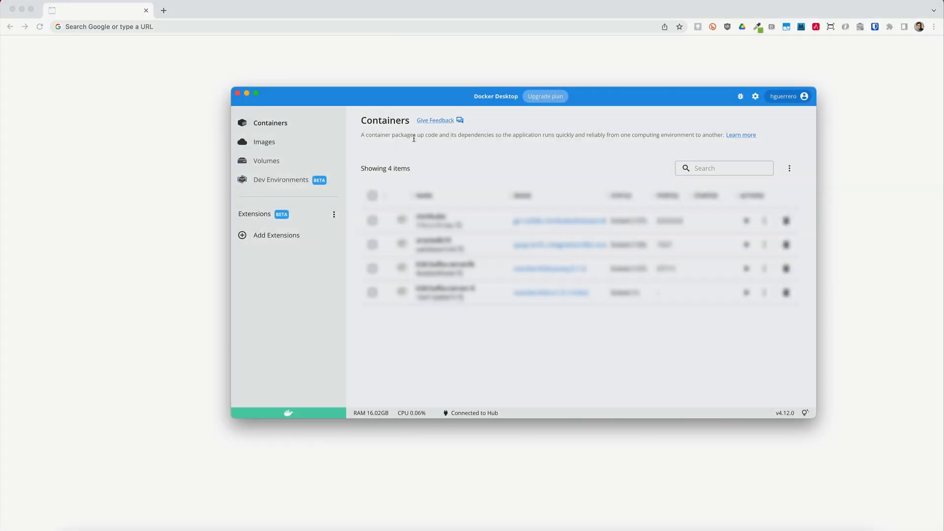
mouse_move(480, 164)
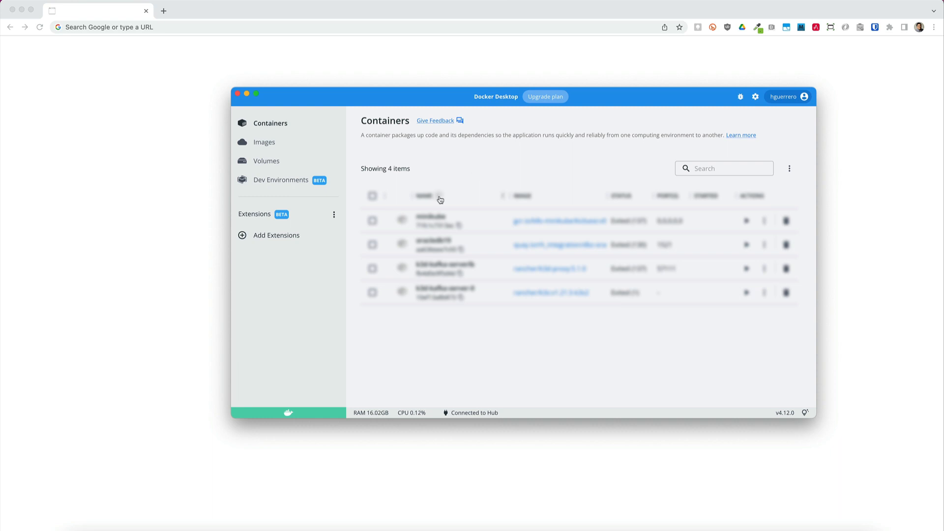
Find the Microcks extension in the Extensions Marketplace and install it.
left_click(276, 235)
type("microcks")
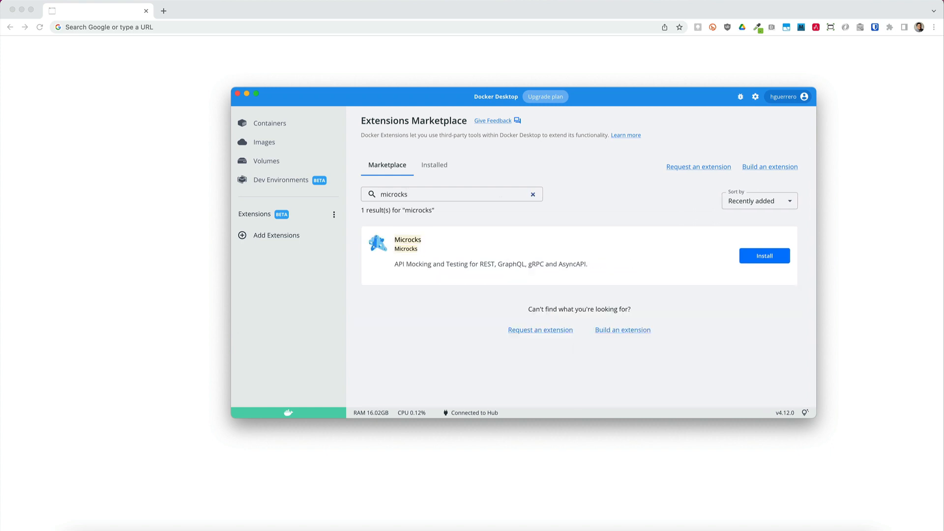
left_click(407, 240)
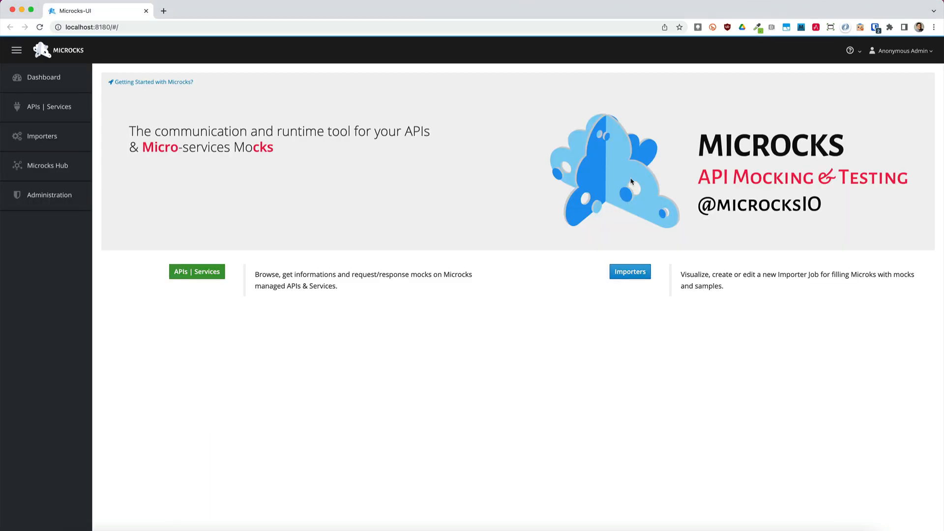
mouse_move(46, 106)
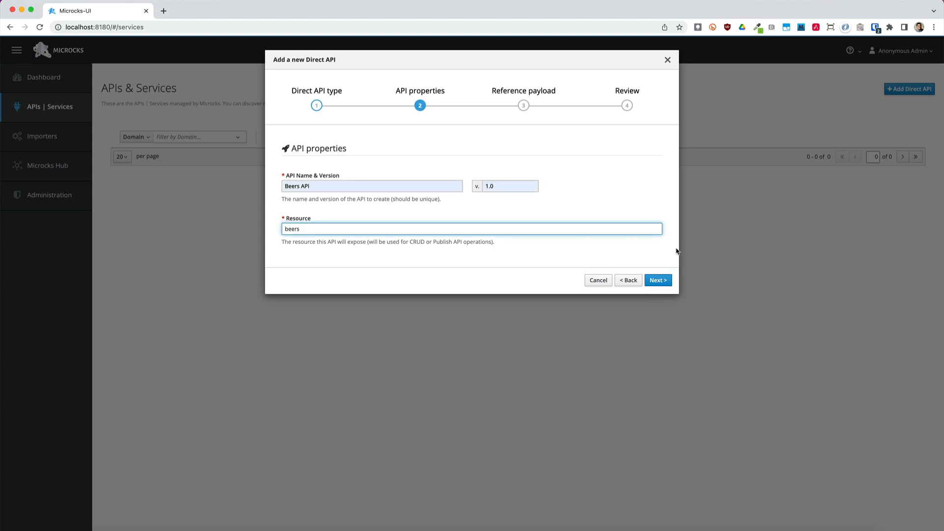
Advance the Beers API 1.0 (resource beers) to the reference payload step.
left_click(657, 280)
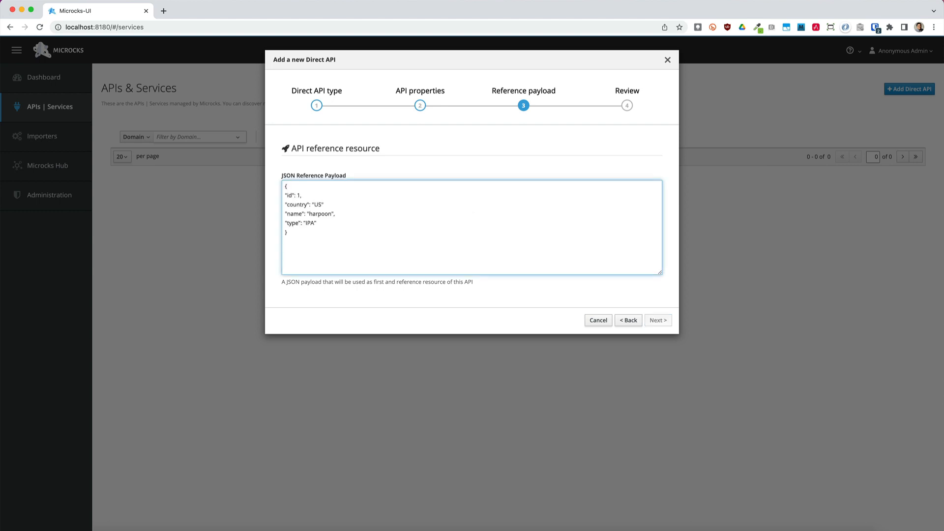
mouse_move(657, 319)
type(",")
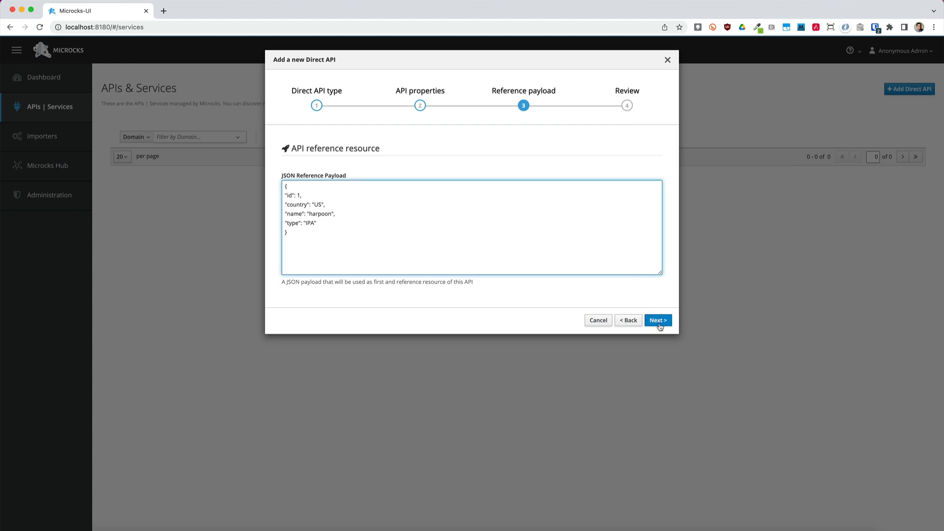
Continue to the Review page for the new Beers API 1.0.
left_click(657, 319)
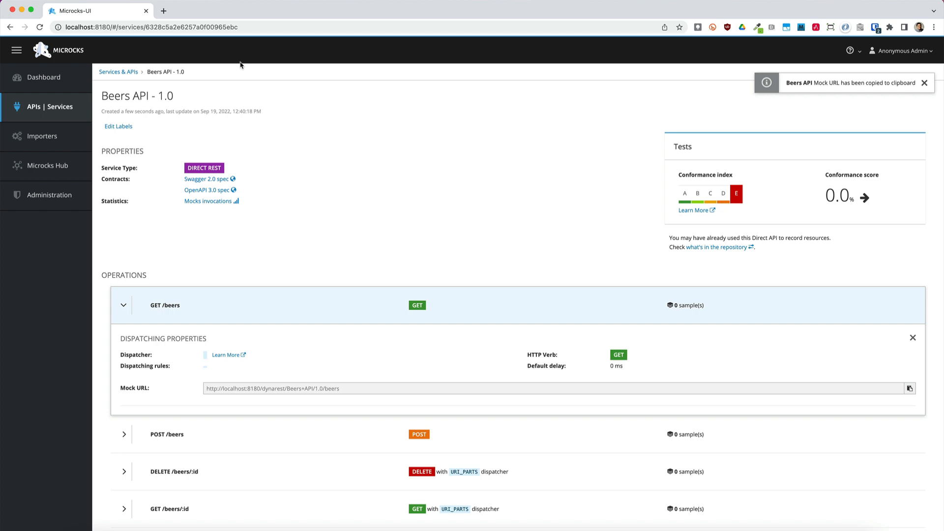